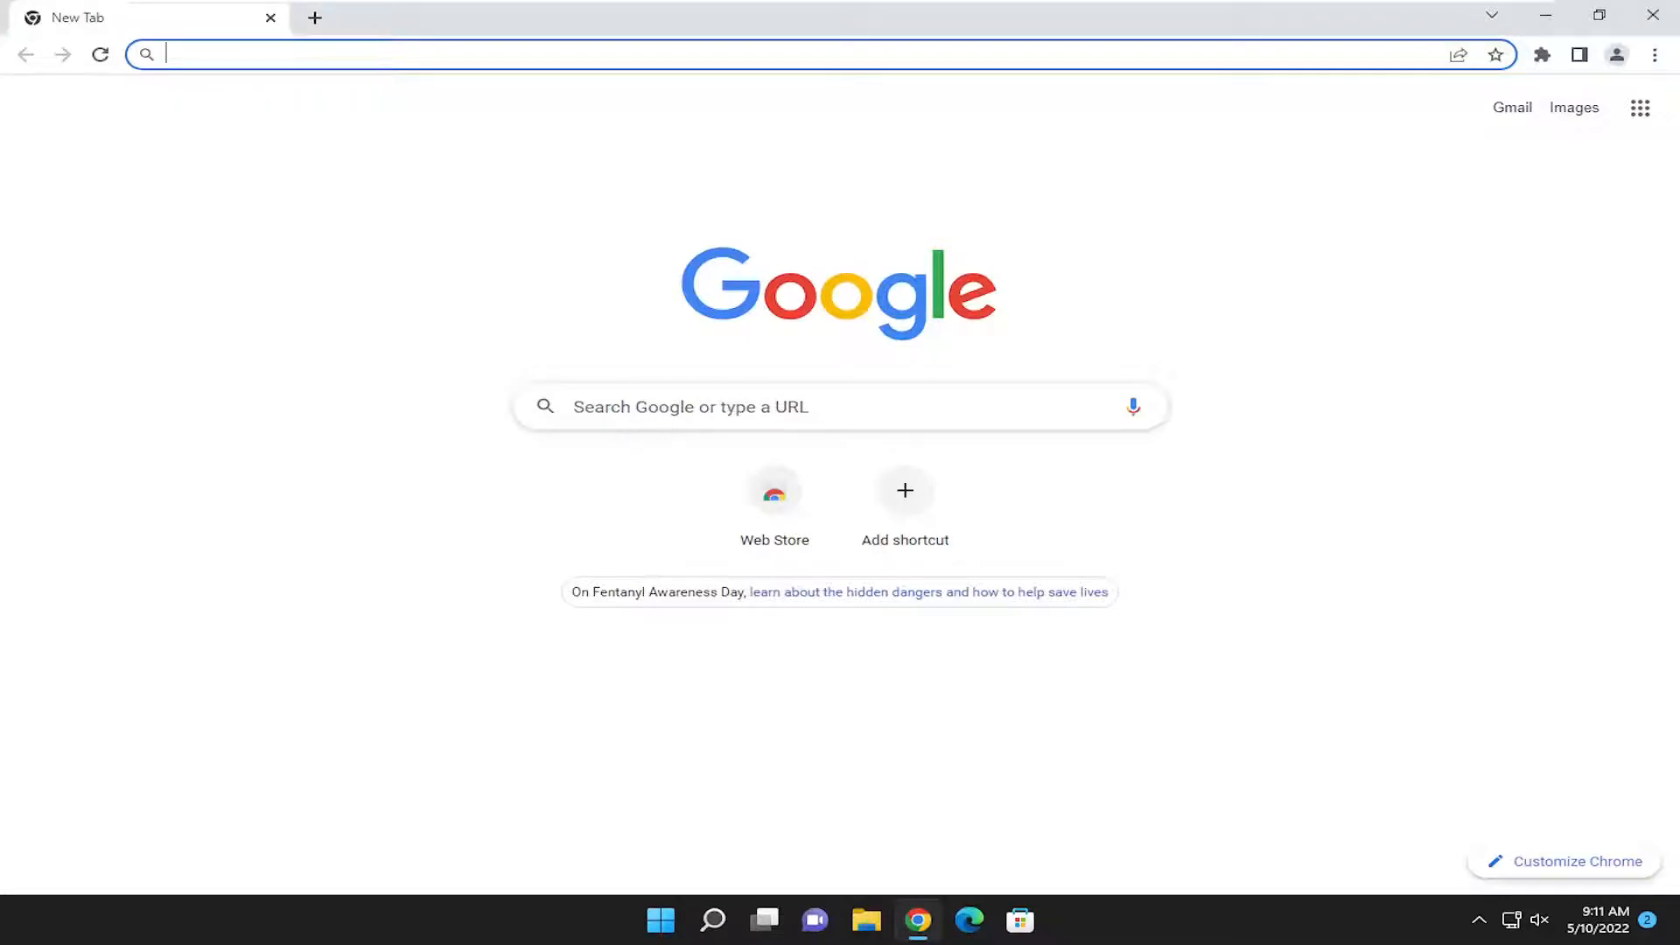
pyautogui.moveTo(1656, 56)
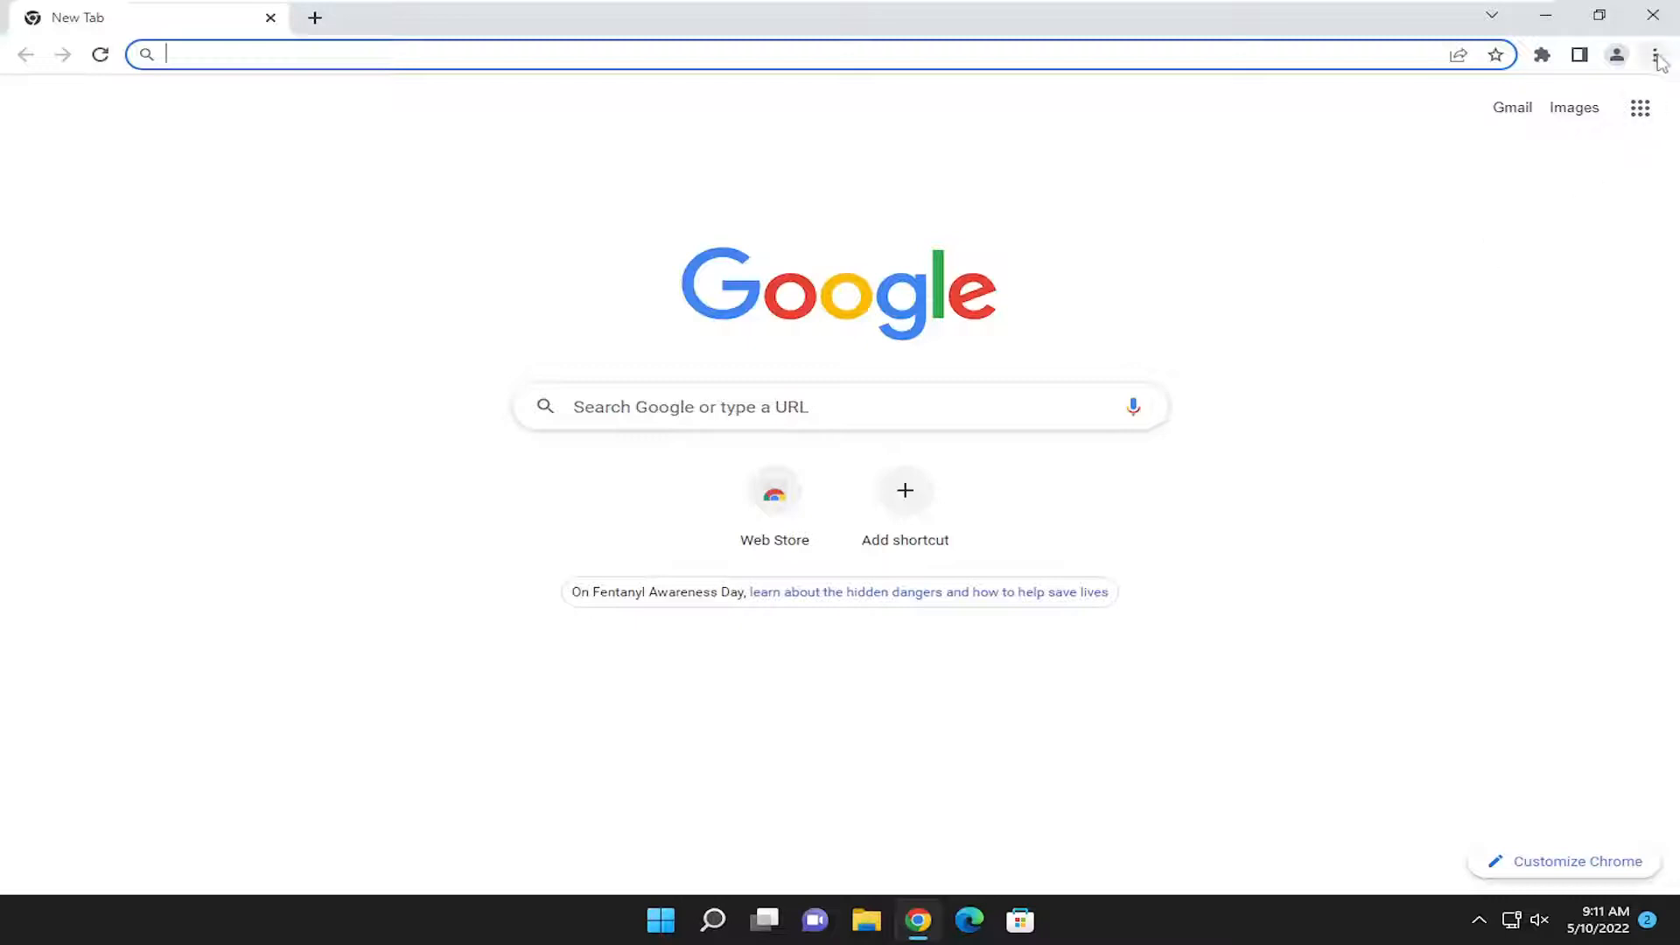
pyautogui.moveTo(1655, 54)
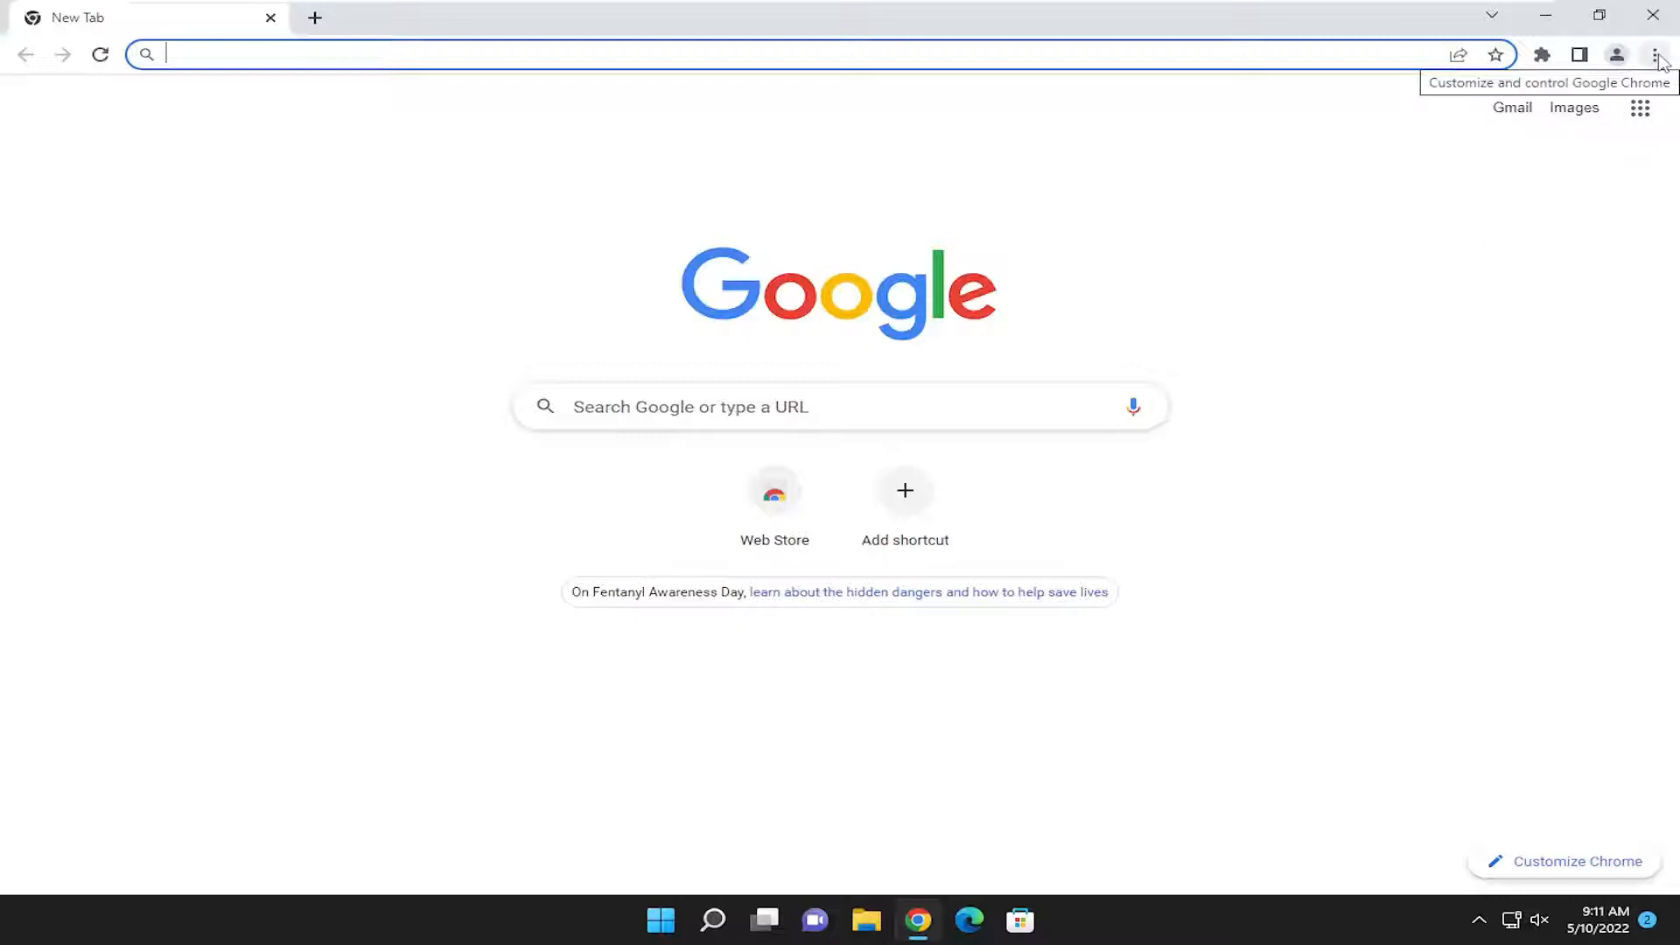
# Show Chrome's main menu from the three-dot control at the top right
pyautogui.click(1653, 53)
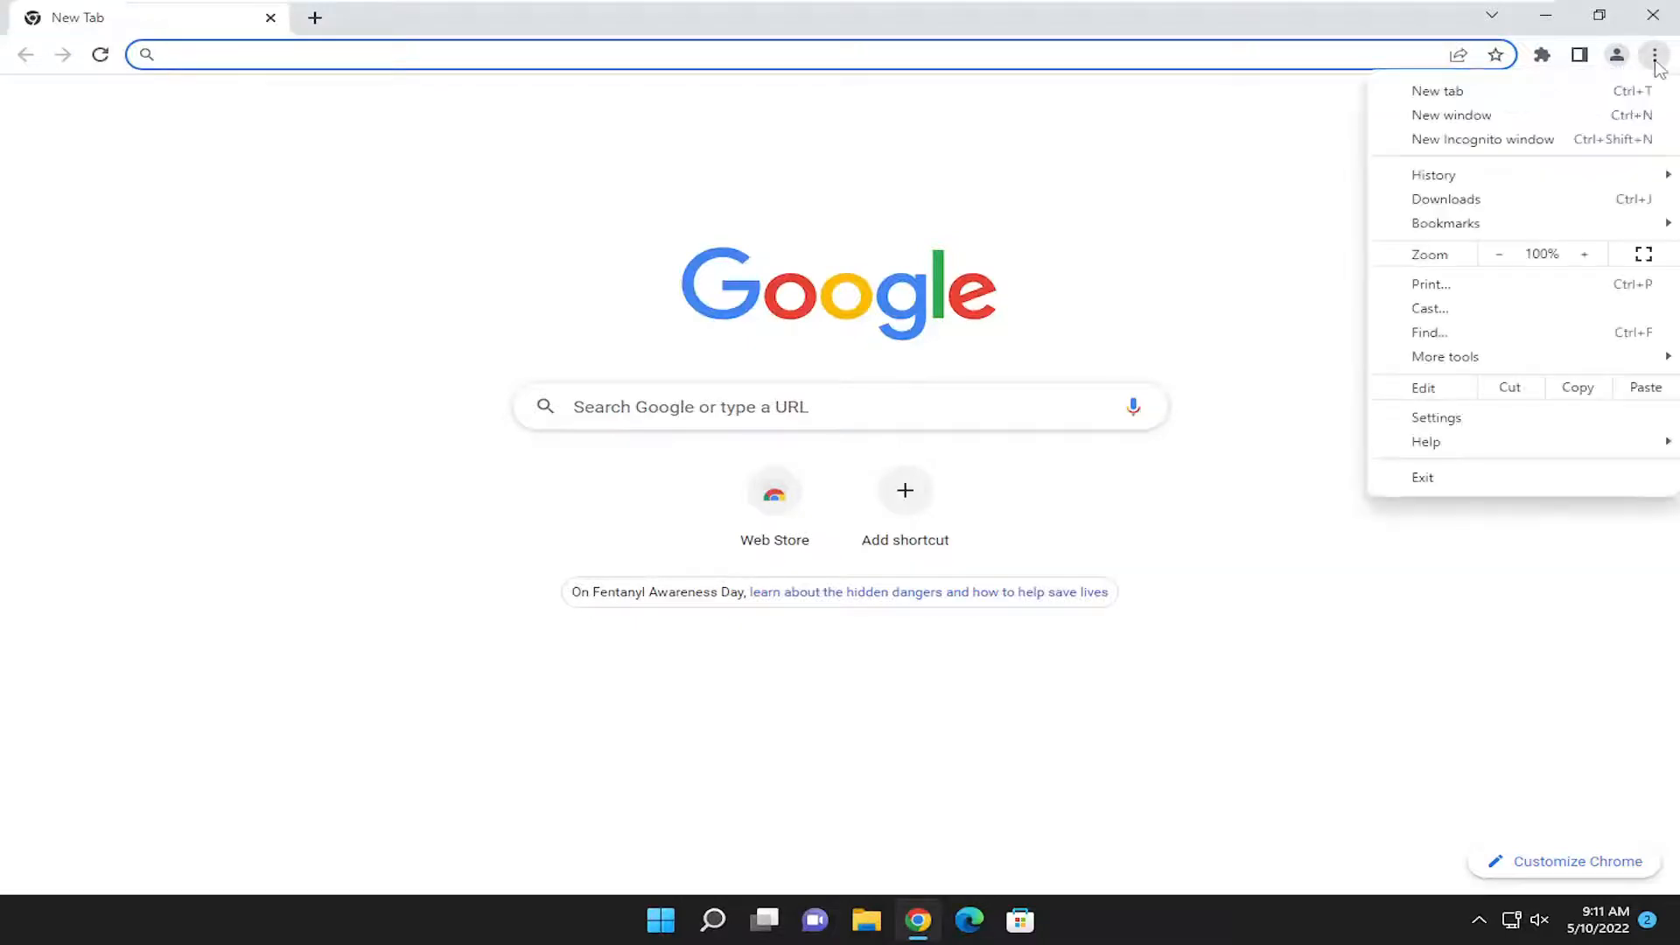
pyautogui.moveTo(1436, 427)
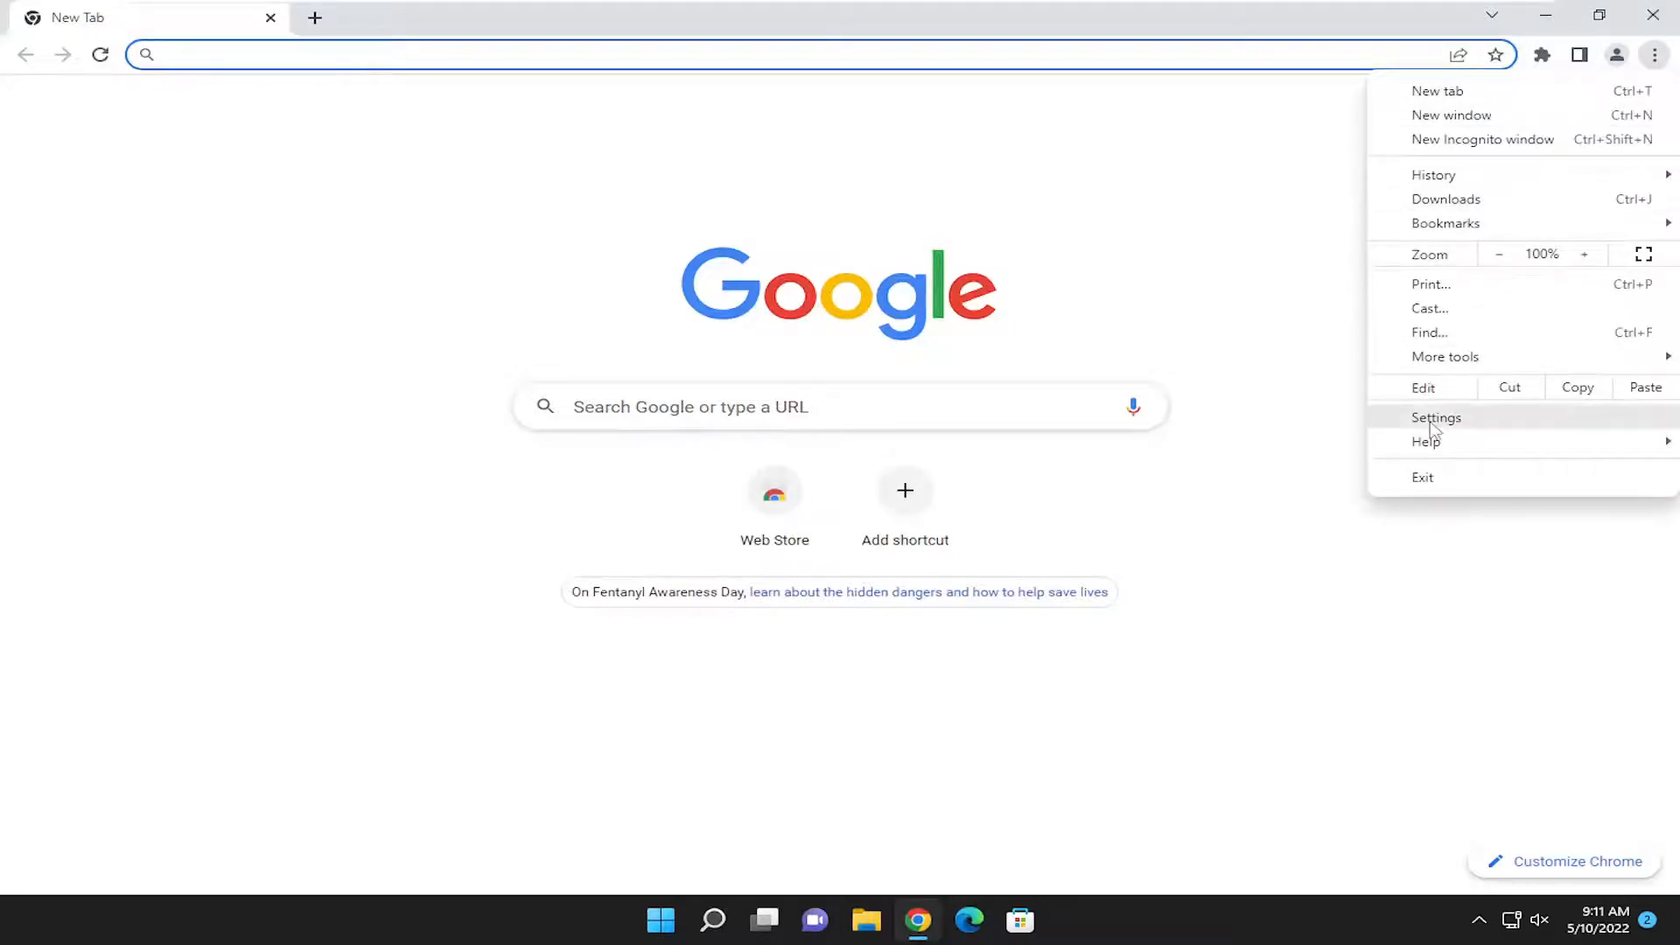
# Go to Settings and select the Privacy and security section in the sidebar
pyautogui.click(1435, 416)
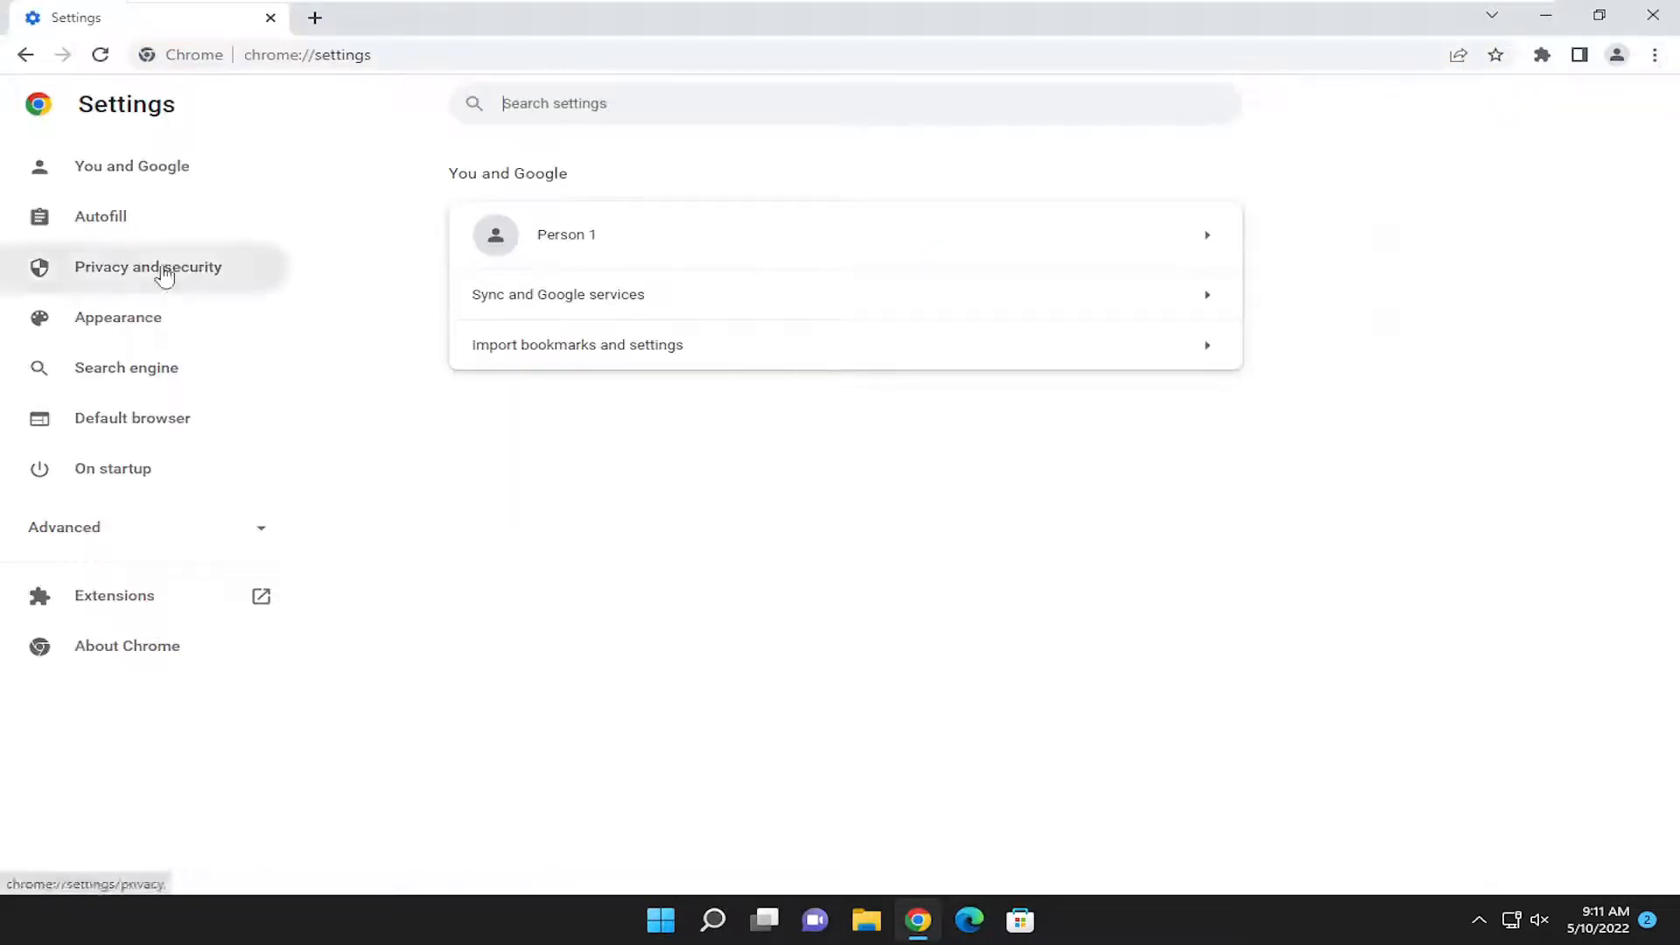
pyautogui.click(148, 266)
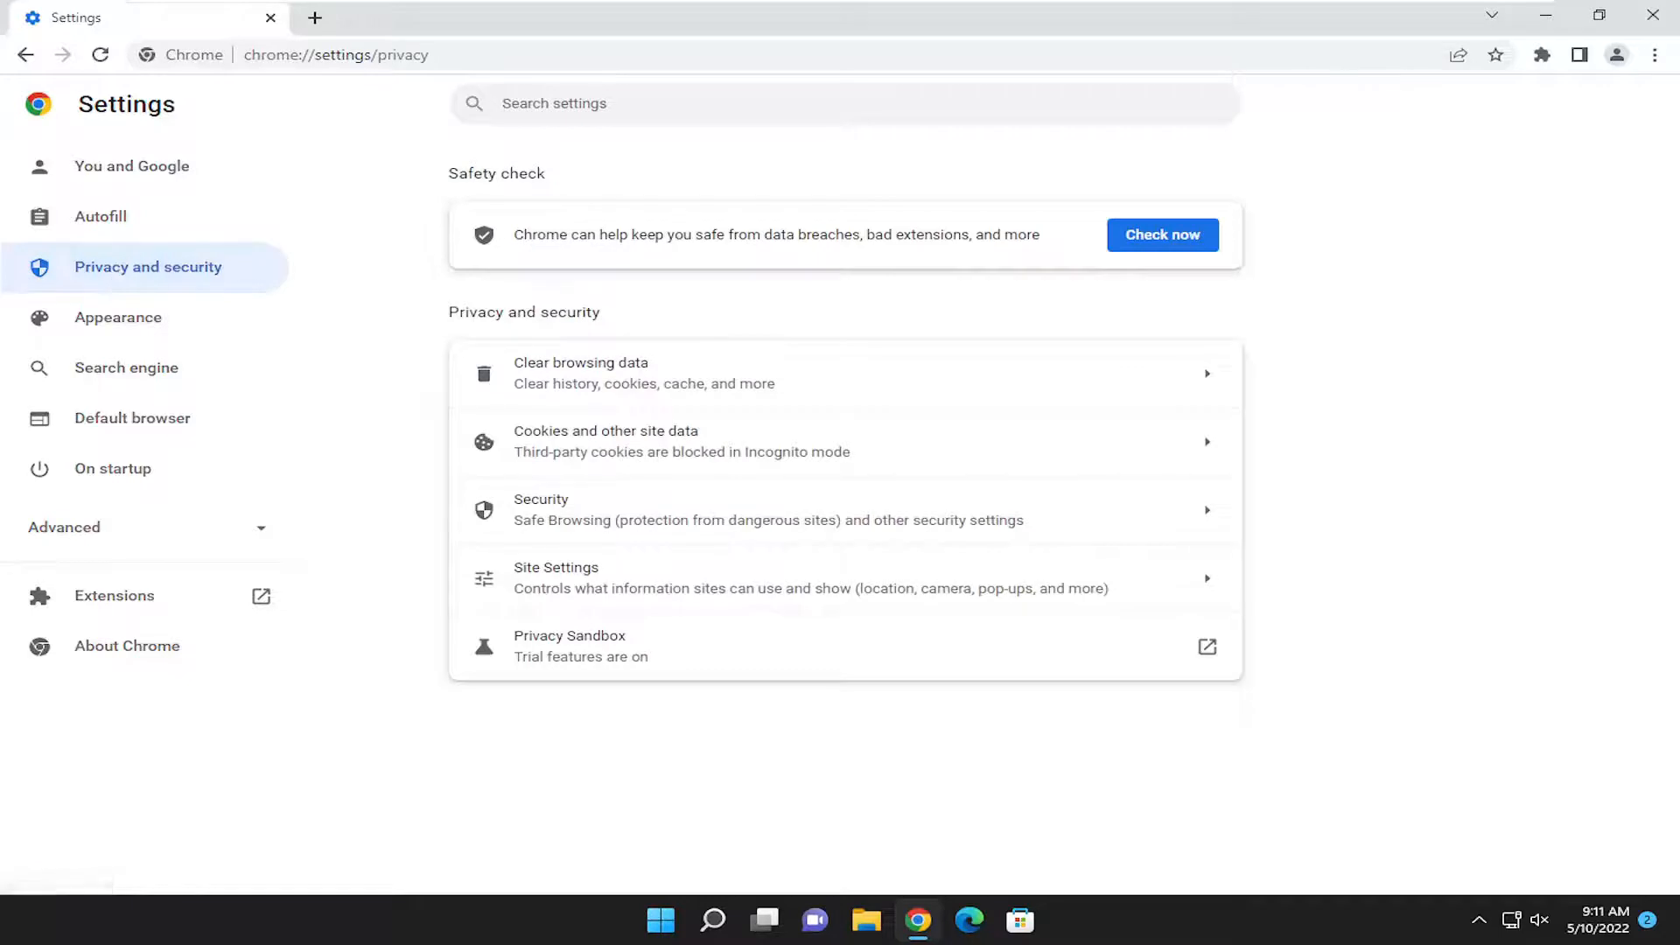
pyautogui.moveTo(581, 476)
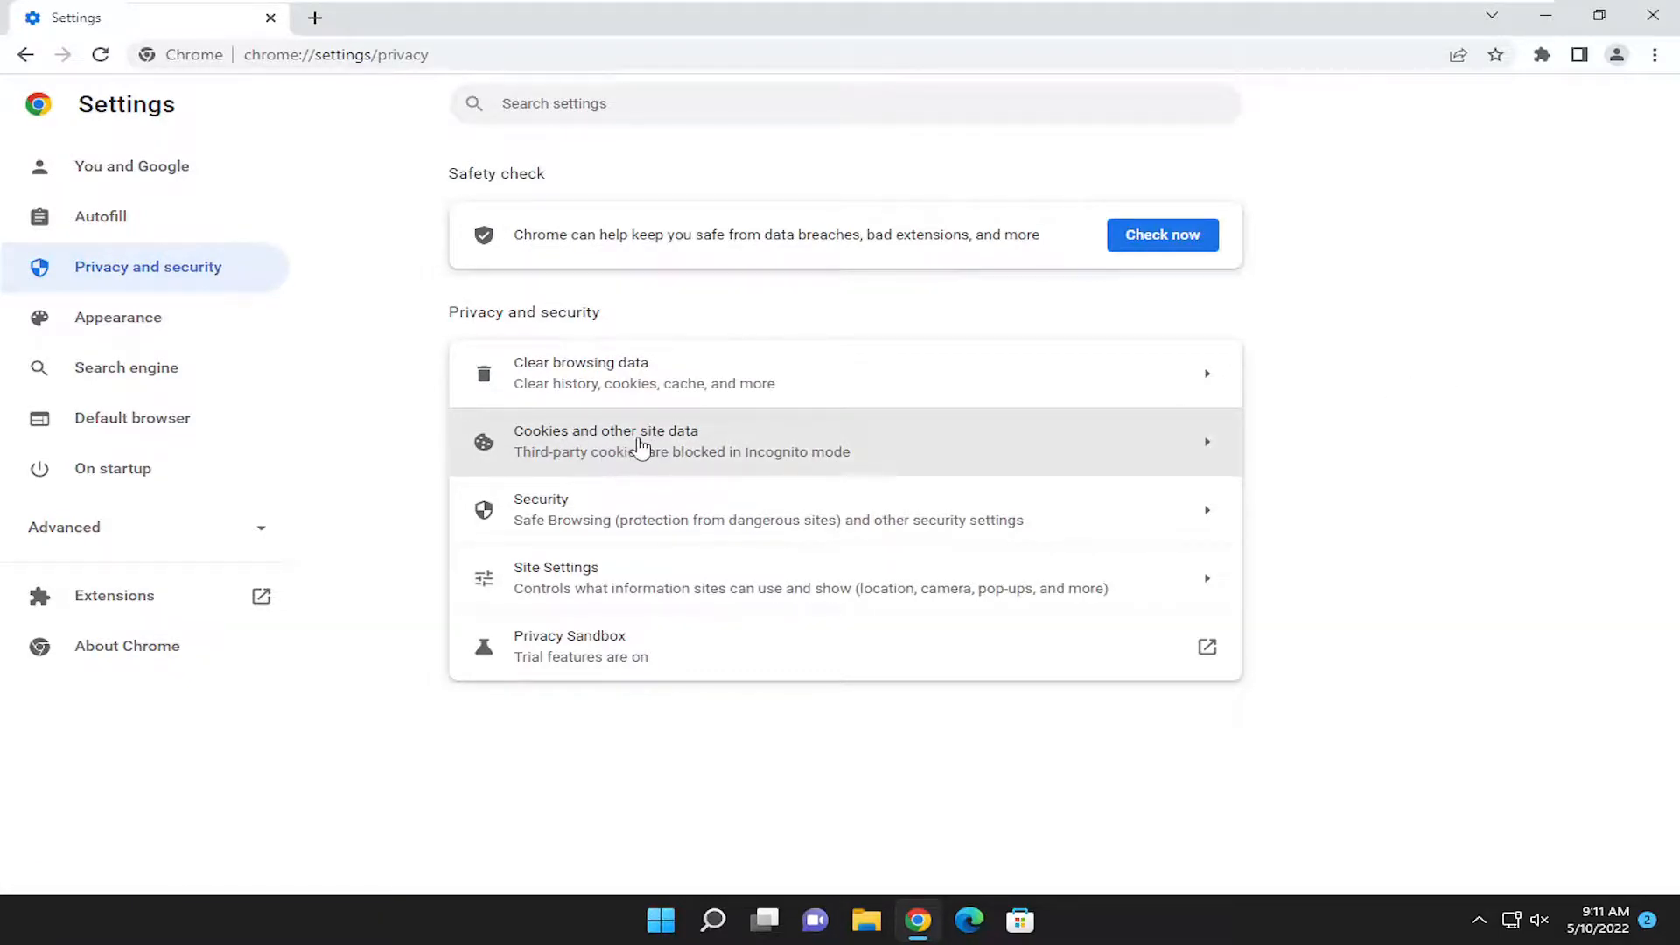
# Enter 'Cookies and other site data' and scroll to the General settings toggles
pyautogui.click(640, 440)
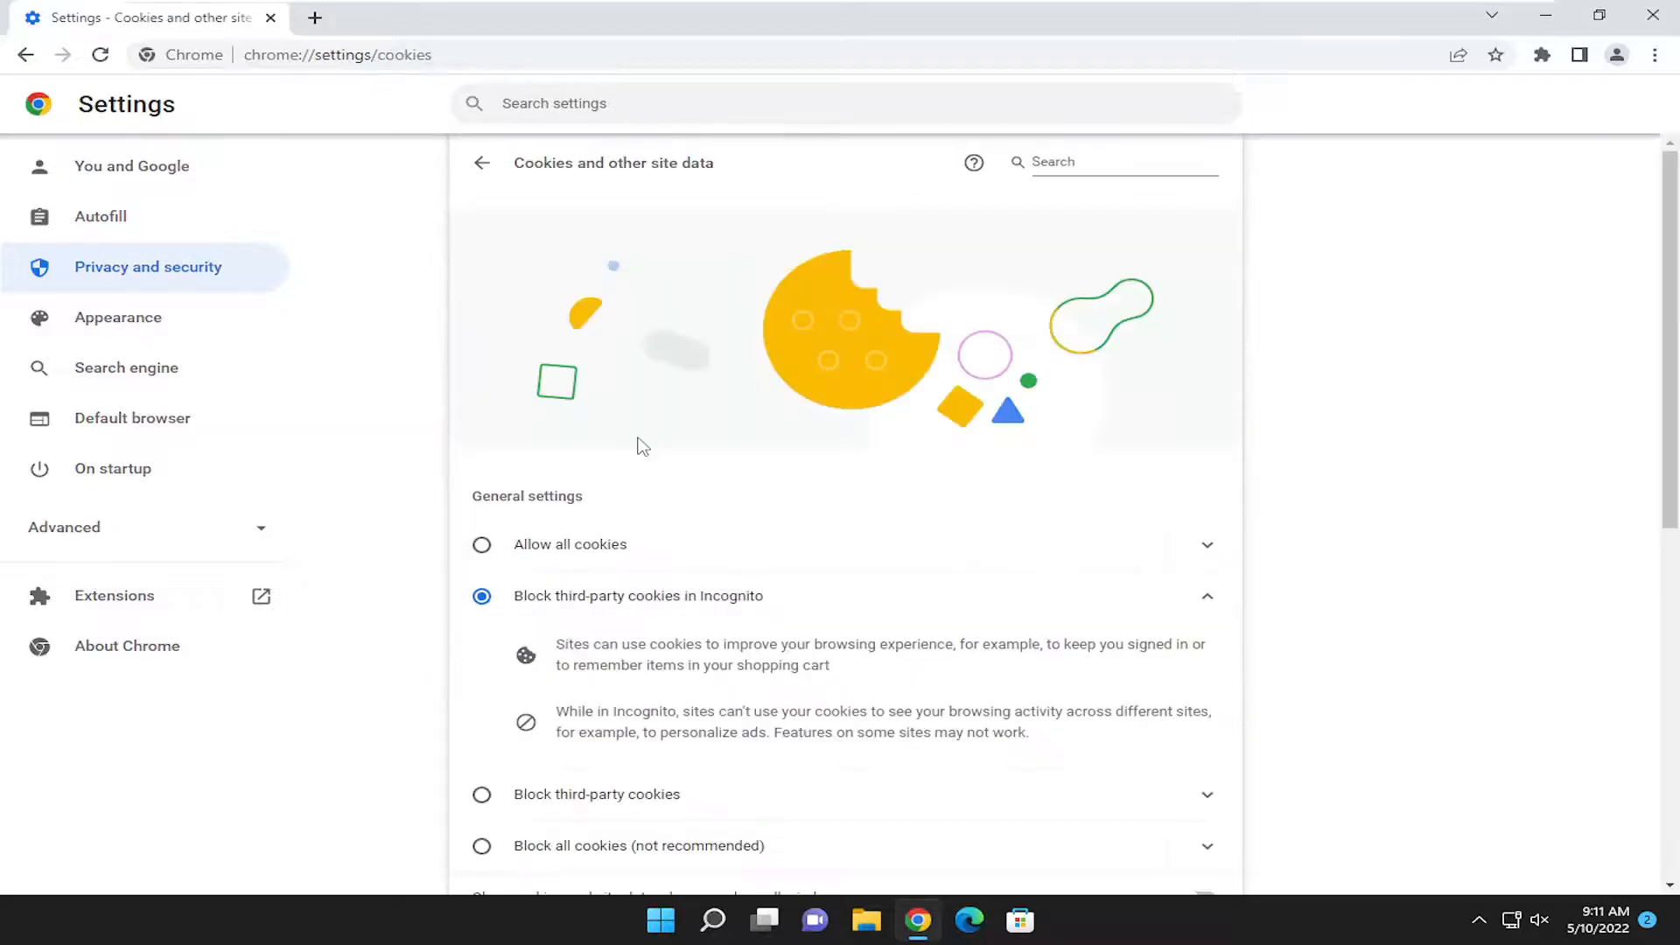
pyautogui.scroll(-3)
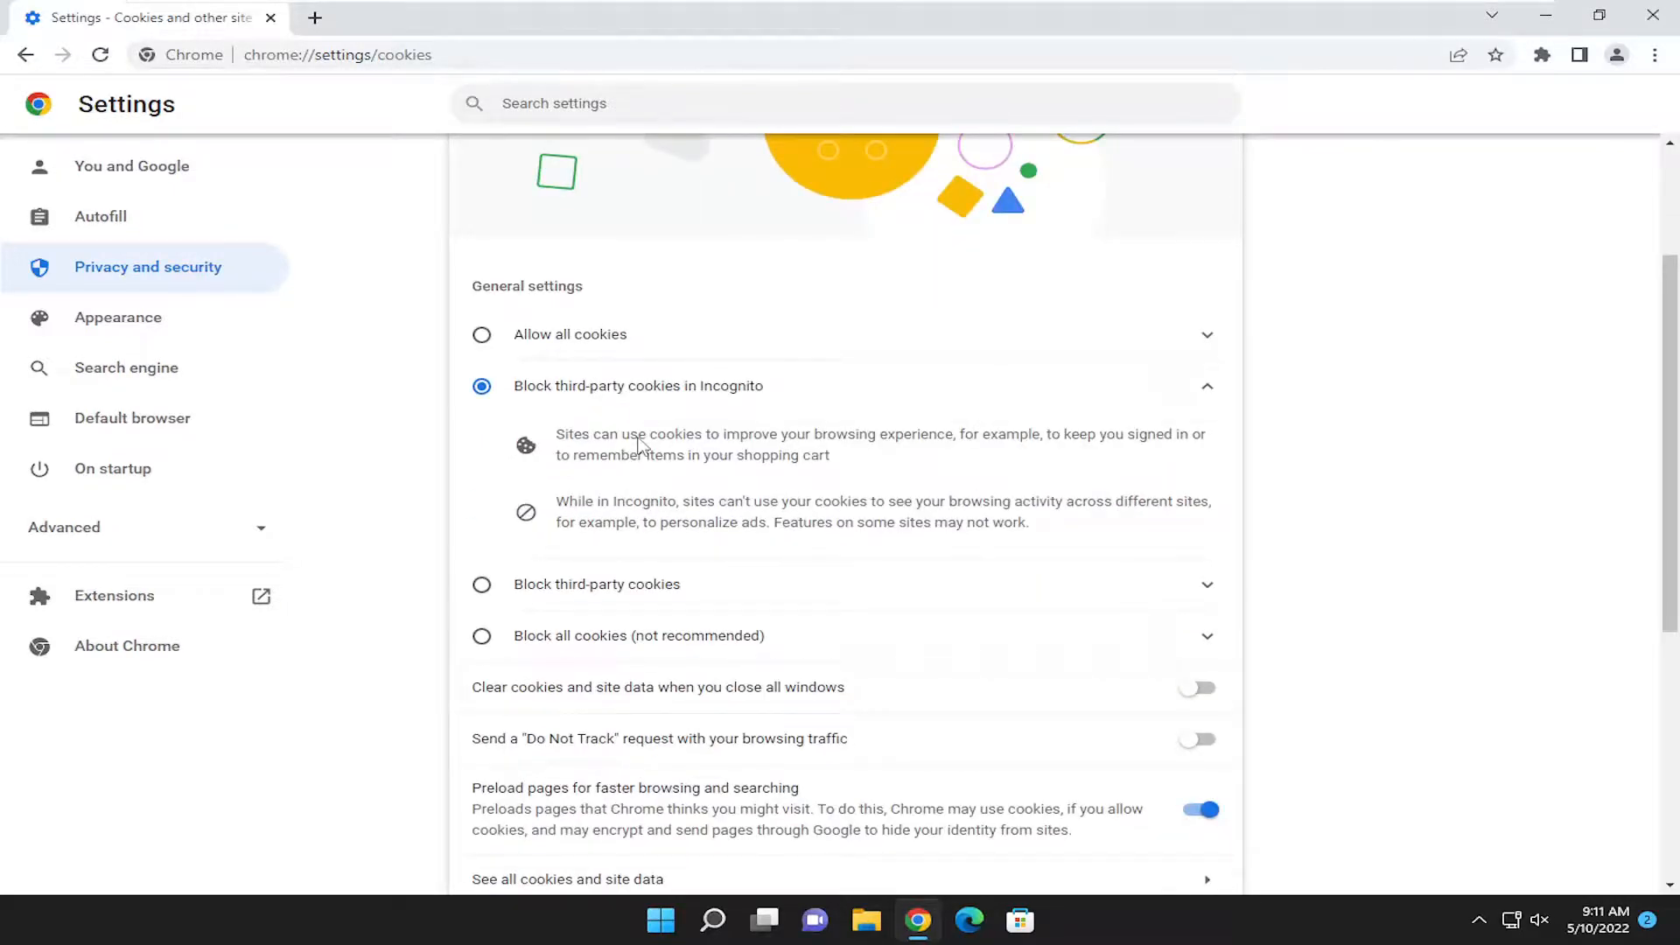
pyautogui.scroll(-3)
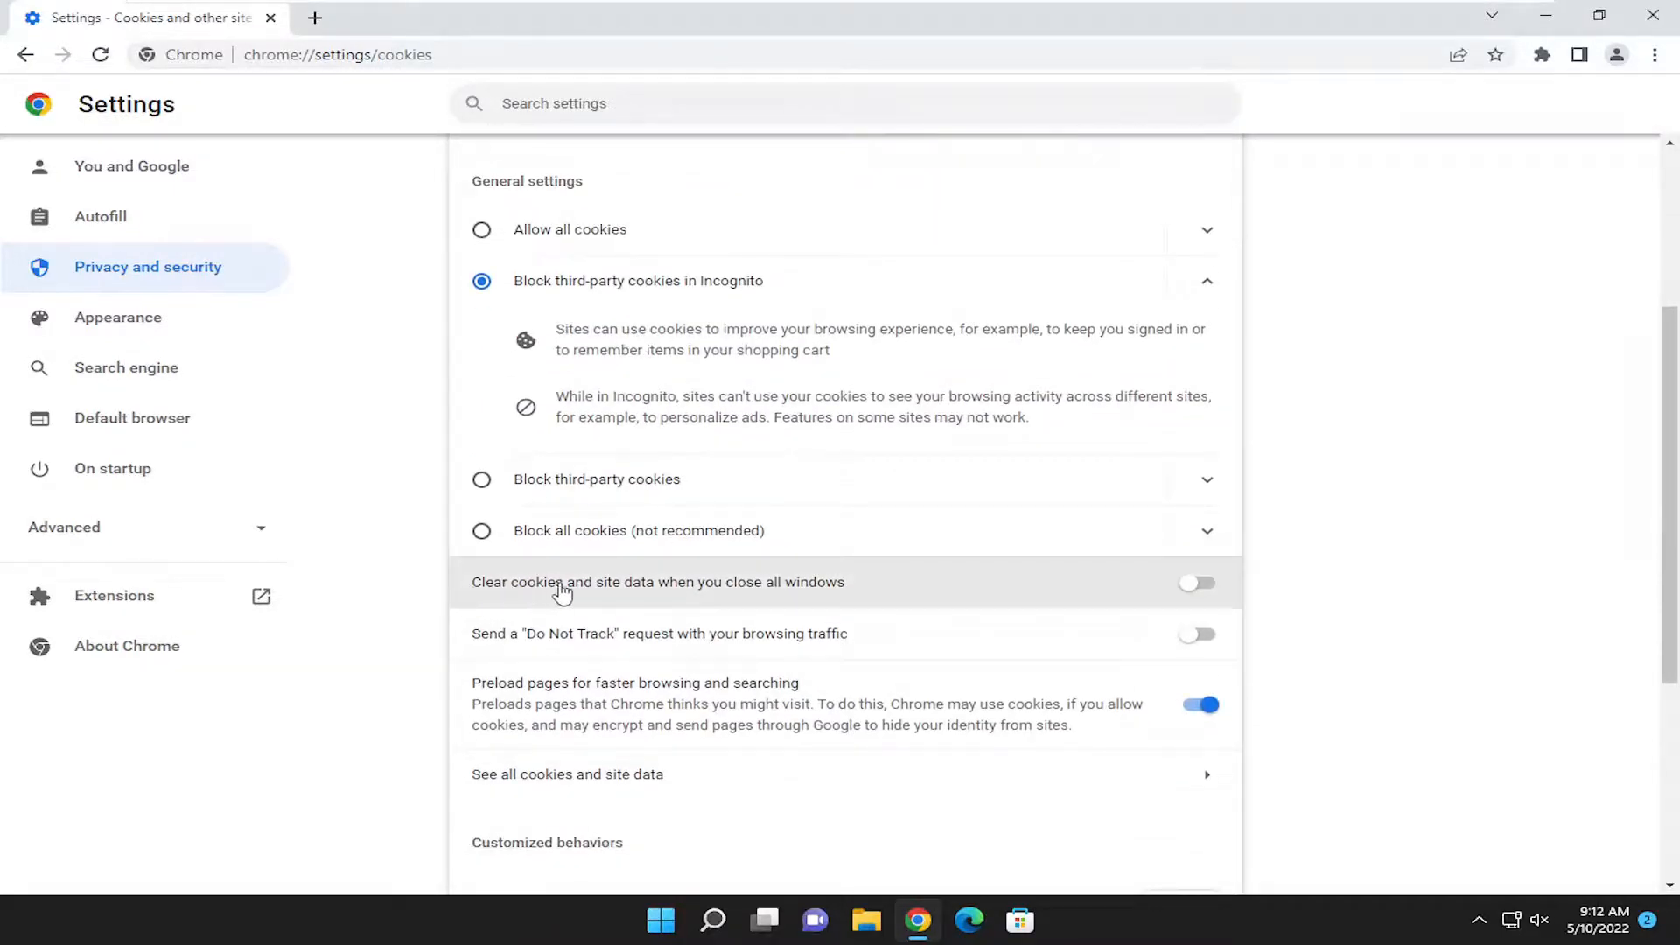
pyautogui.moveTo(815, 588)
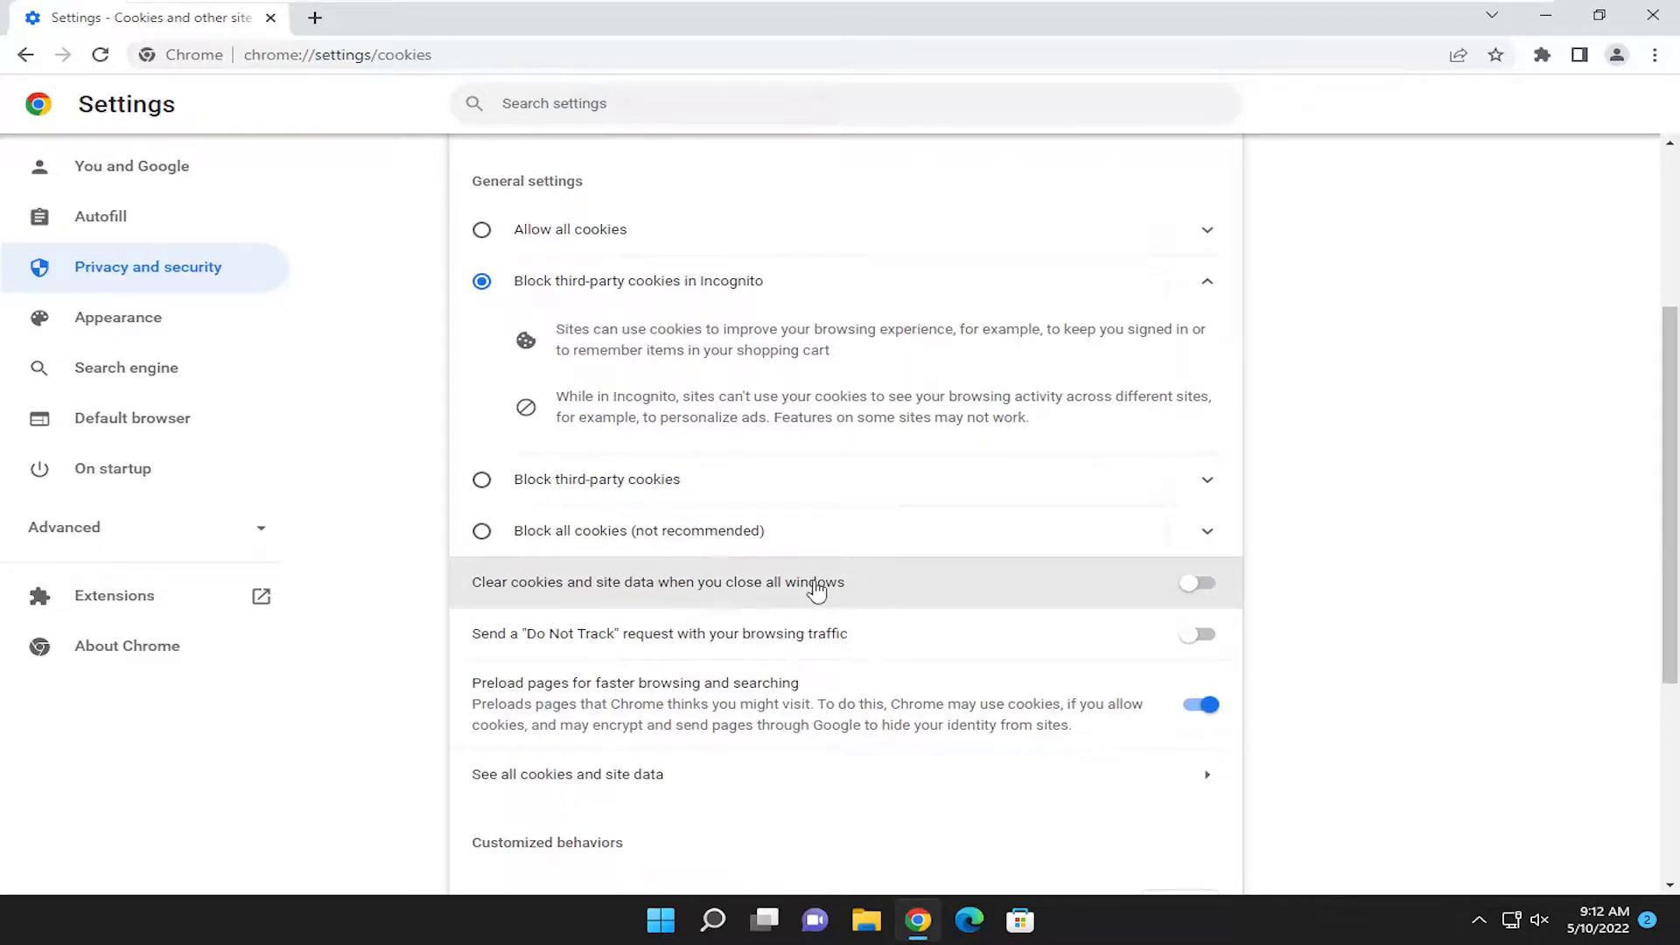
# Switch on 'Clear cookies and site data when you close all windows'
pyautogui.click(1198, 582)
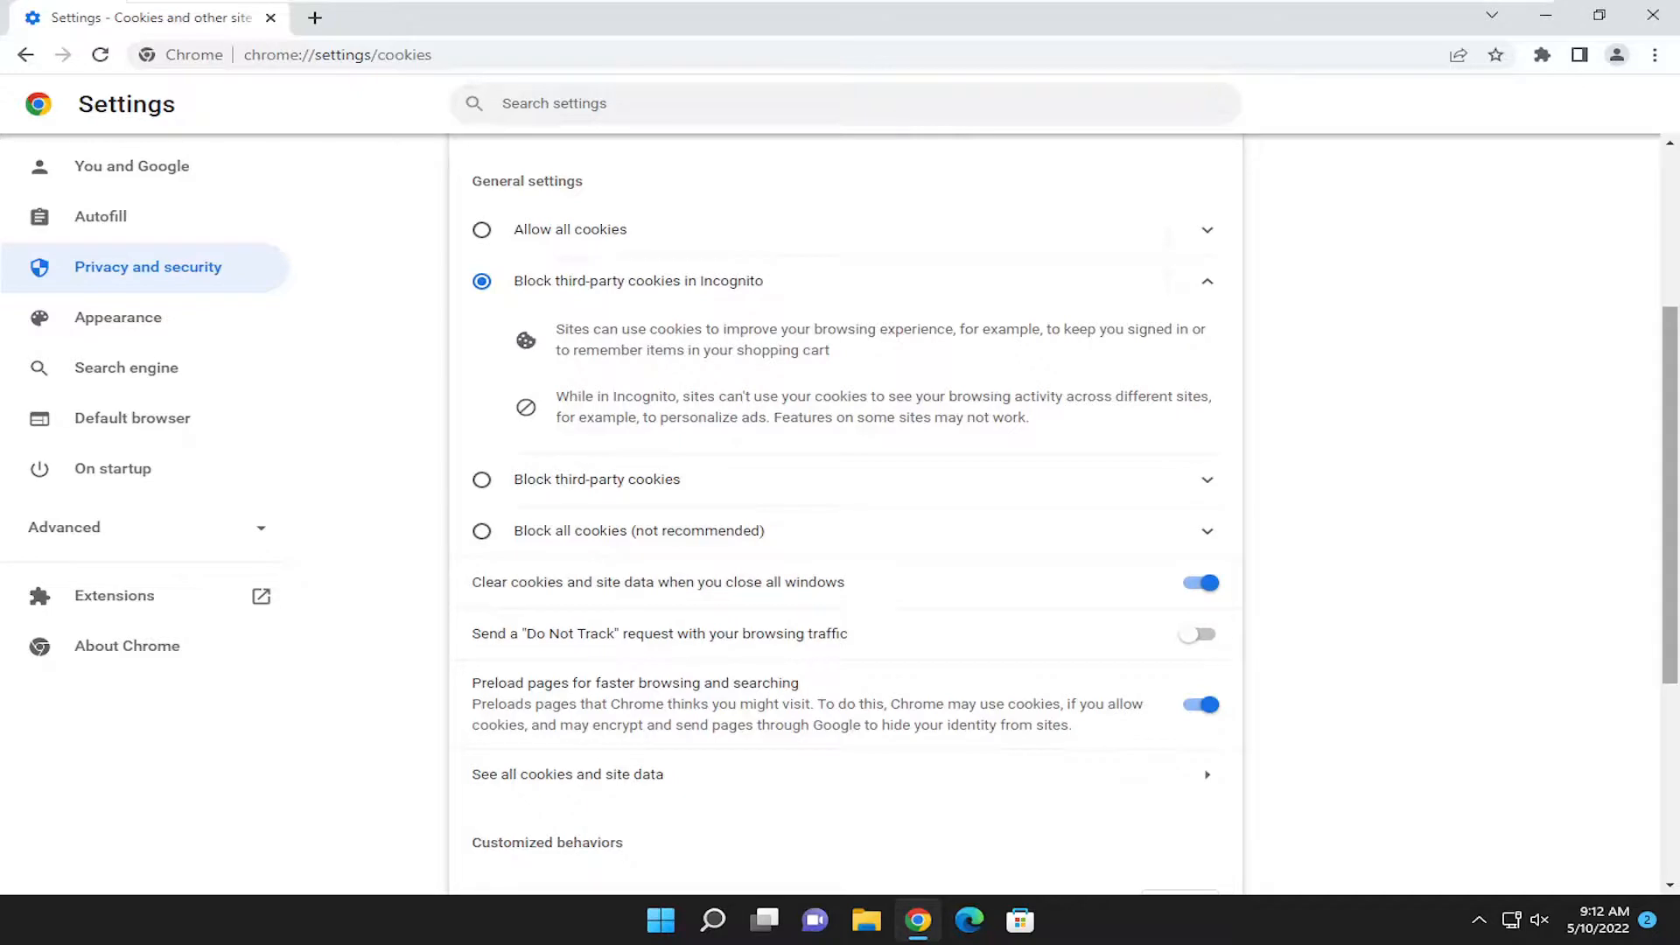
pyautogui.moveTo(808, 459)
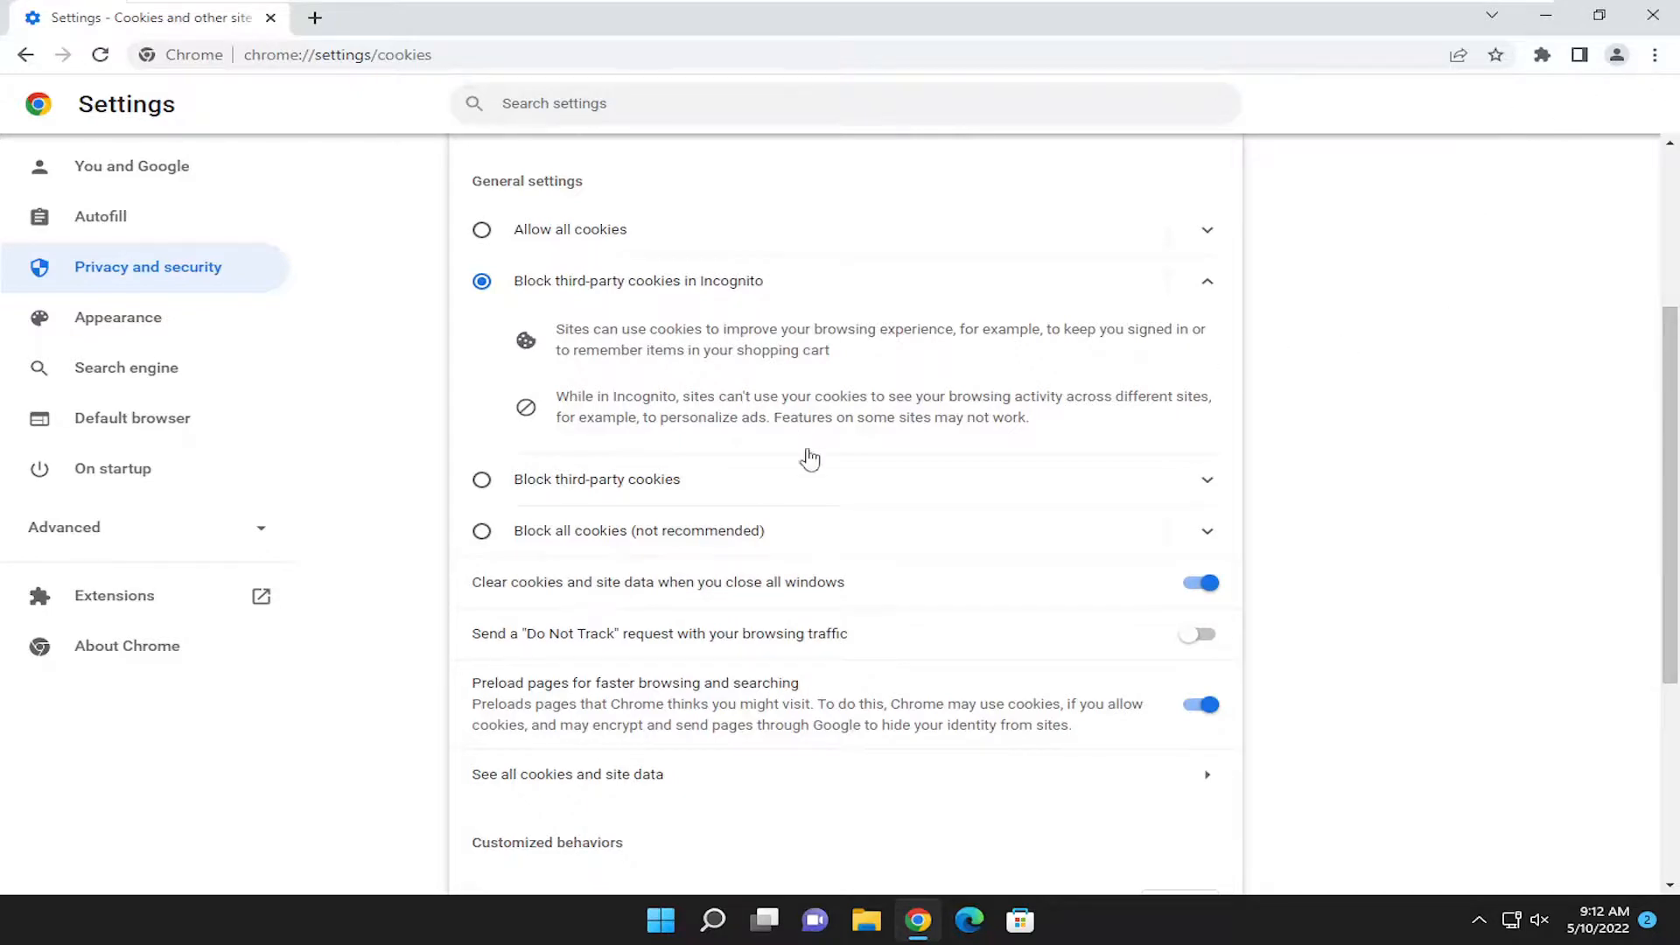
pyautogui.moveTo(654, 378)
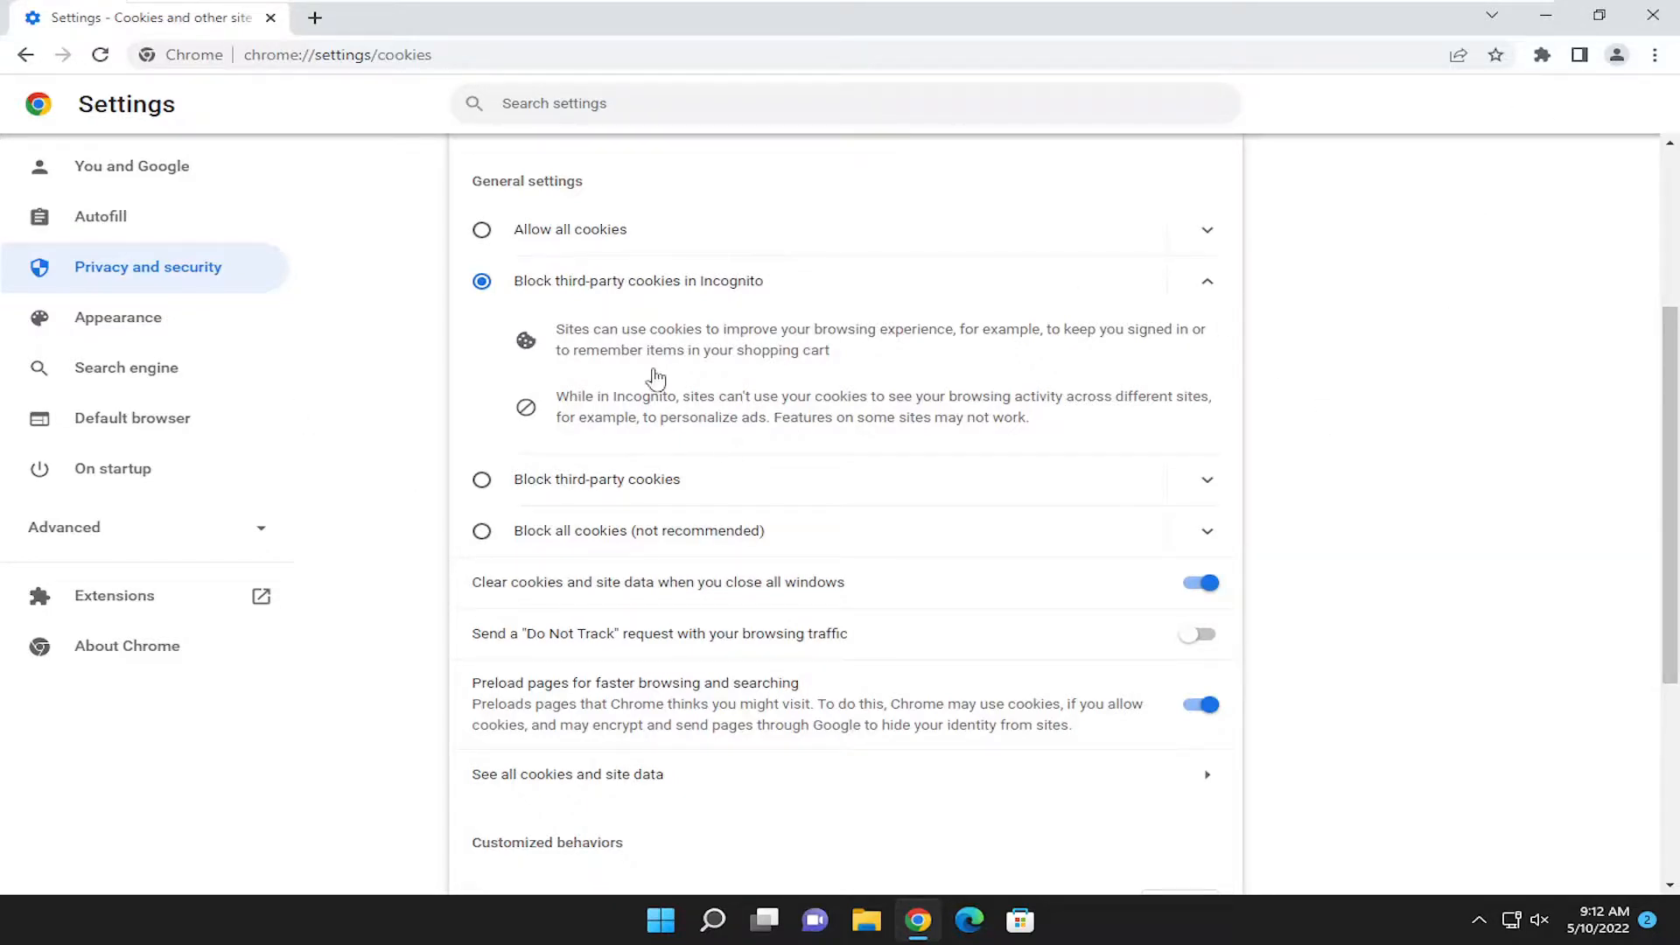
pyautogui.moveTo(373, 360)
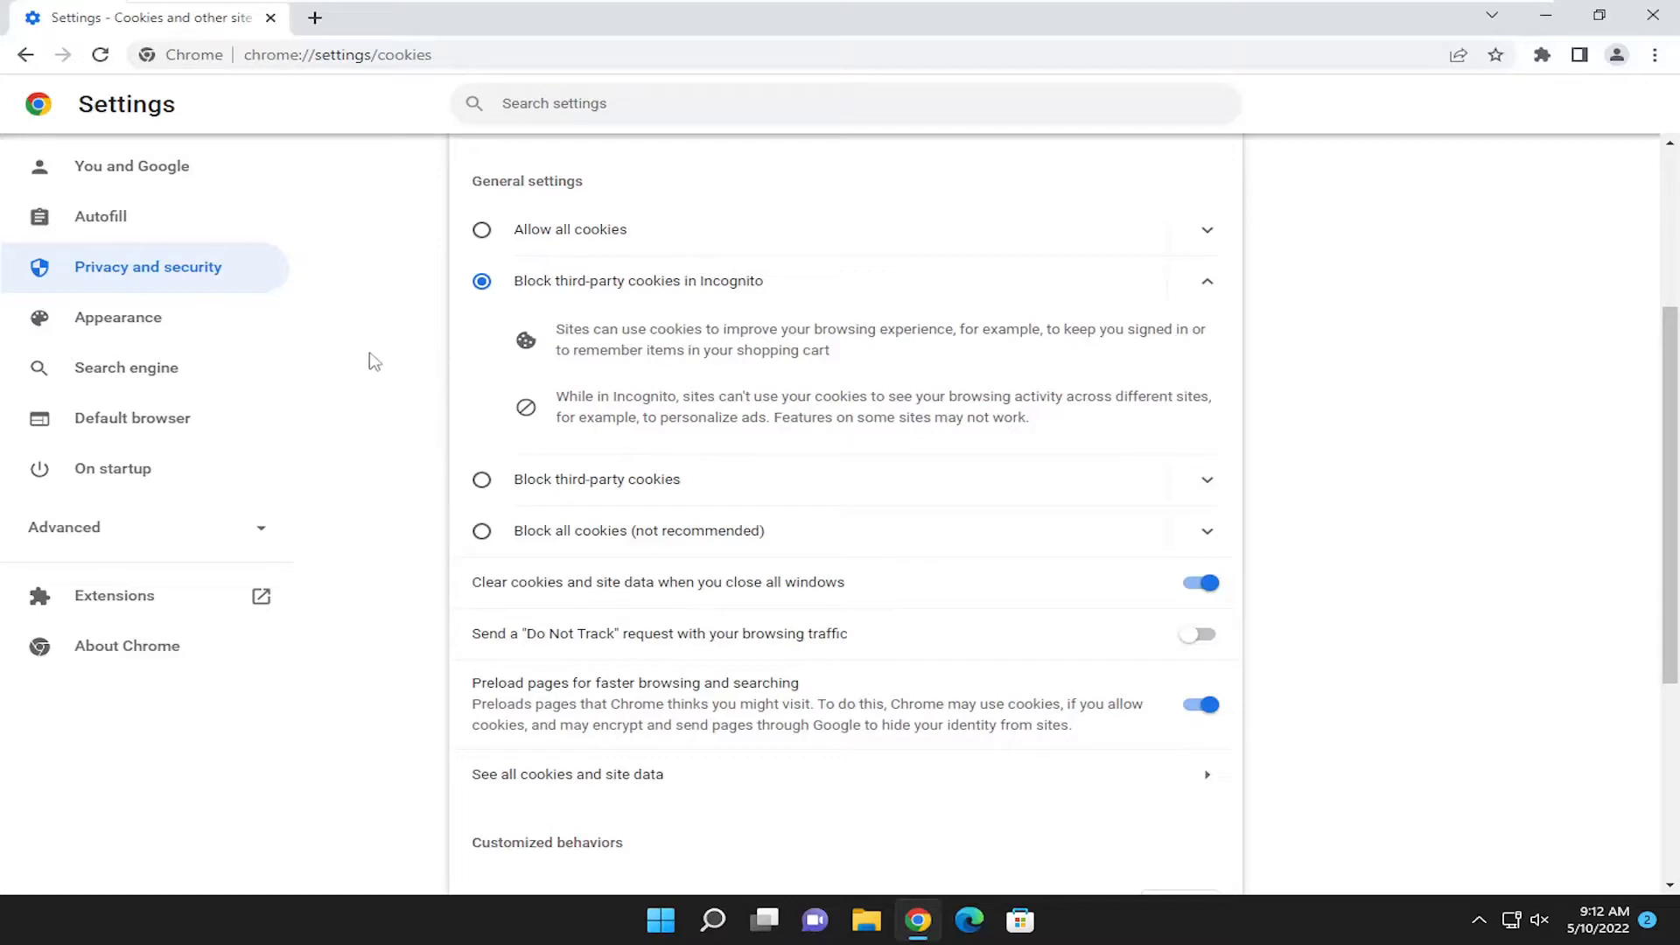
pyautogui.moveTo(826, 404)
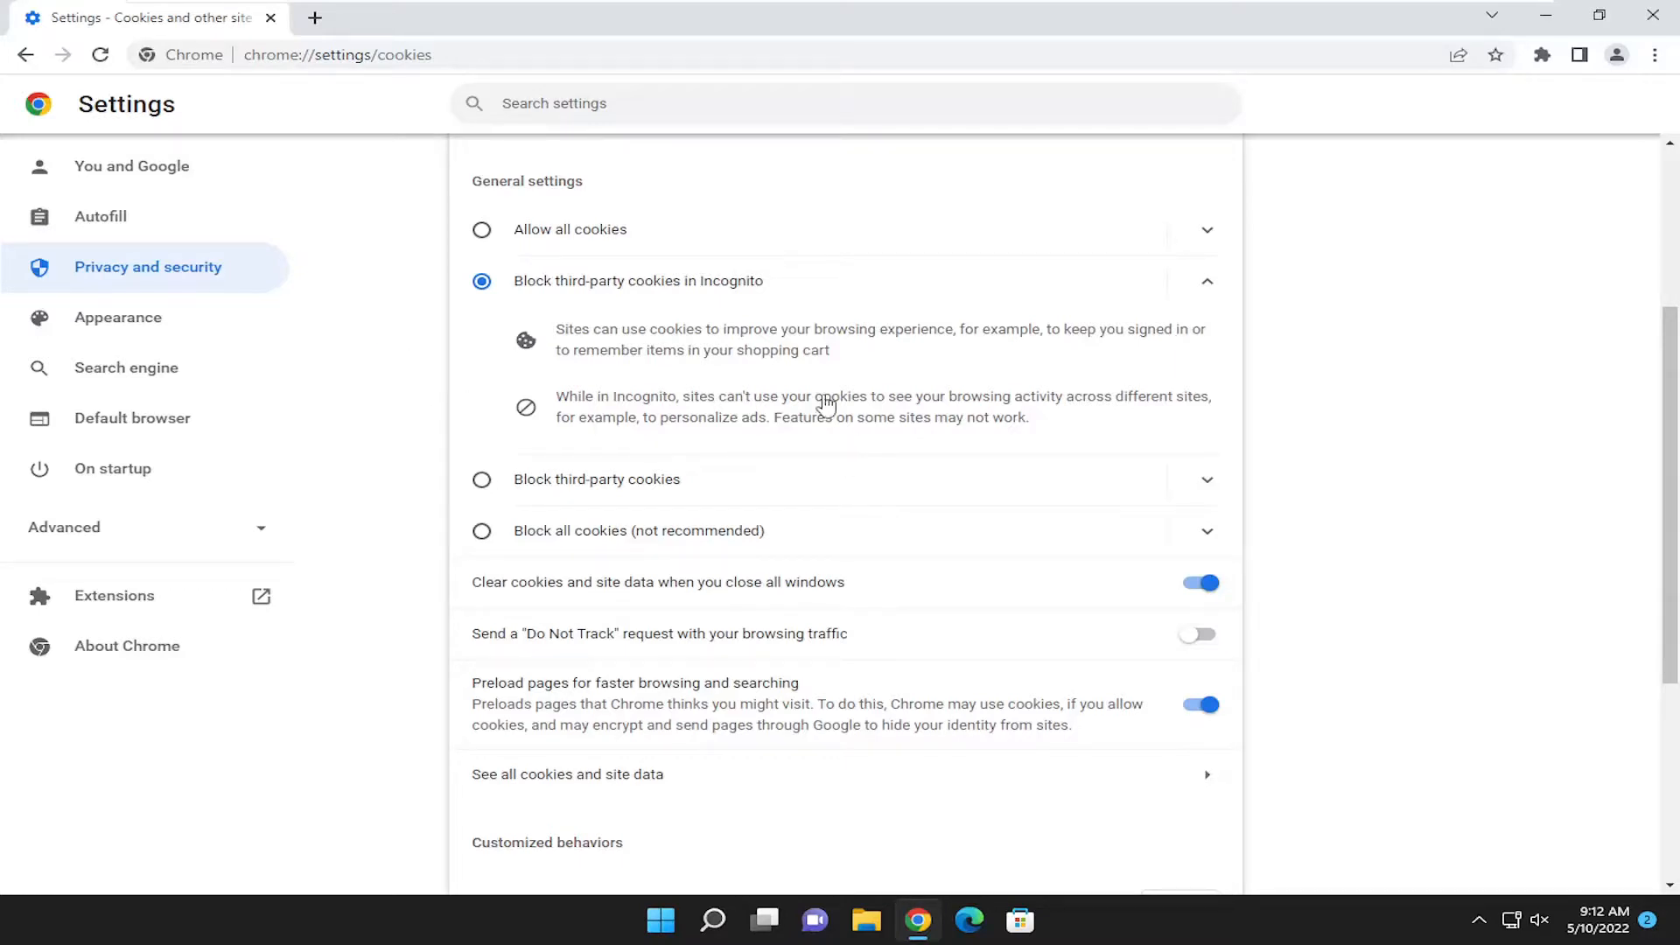